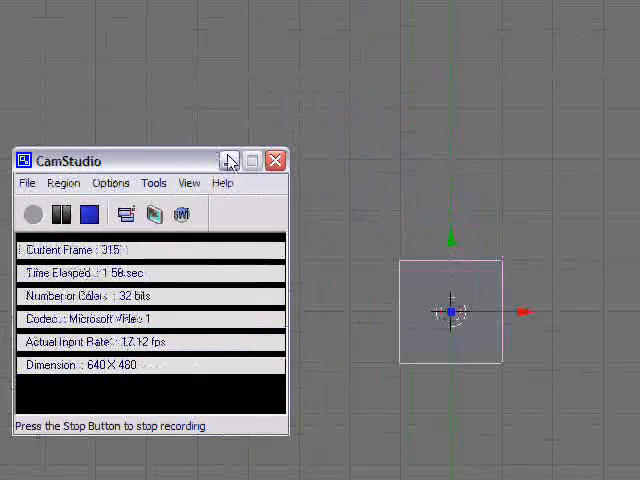
mouse_move(232, 160)
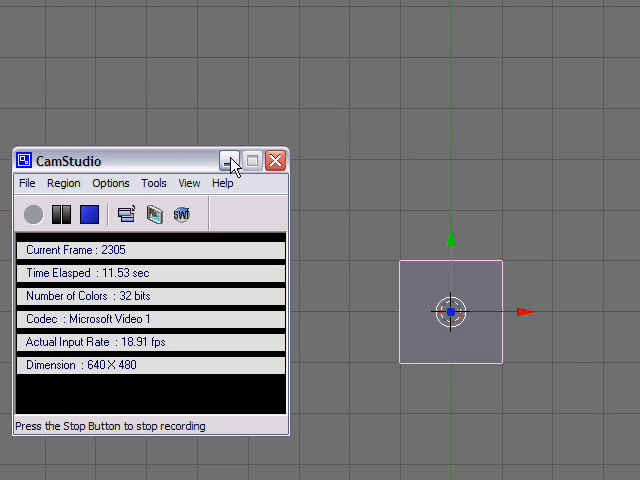
Step: Deselect the original cube and add a new, larger cube Cube.001 to the scene
click(228, 160)
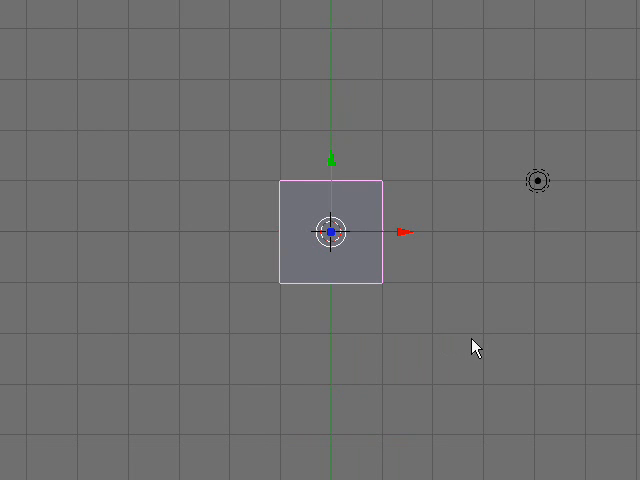
mouse_move(472, 346)
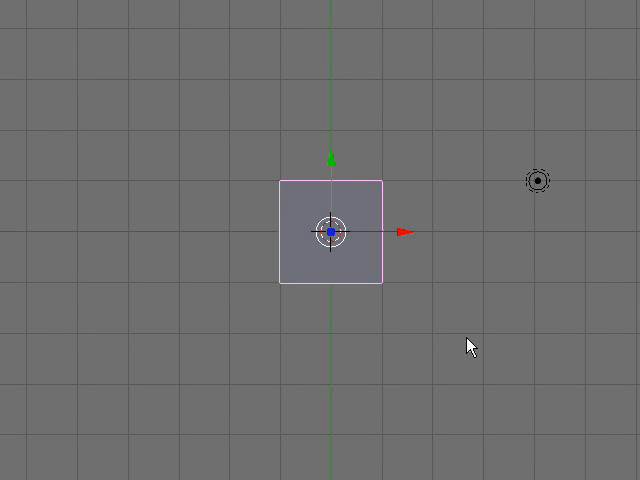
mouse_move(460, 348)
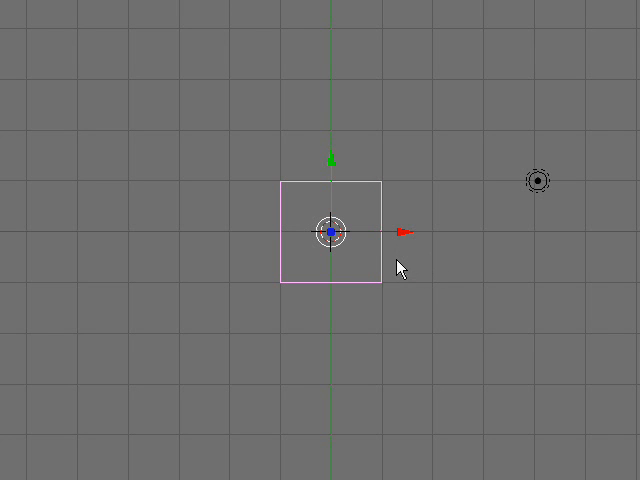
click(398, 268)
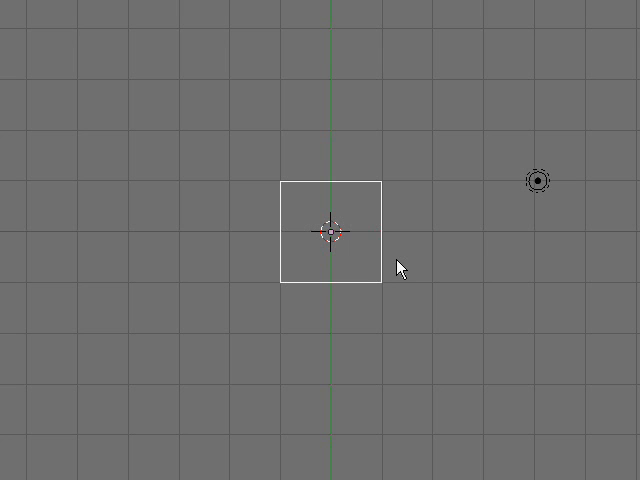
click(330, 232)
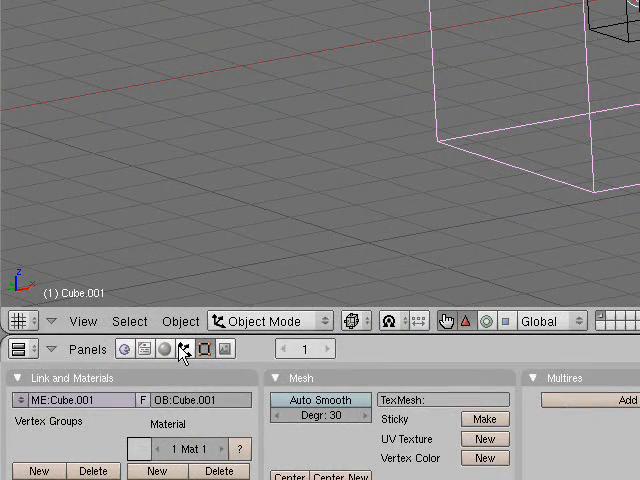
Step: Show Cube.001's physics settings and enable Fluid simulation on it
click(308, 348)
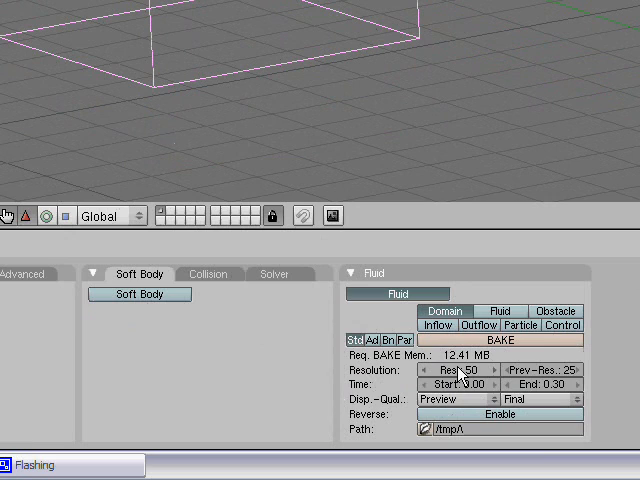
click(450, 368)
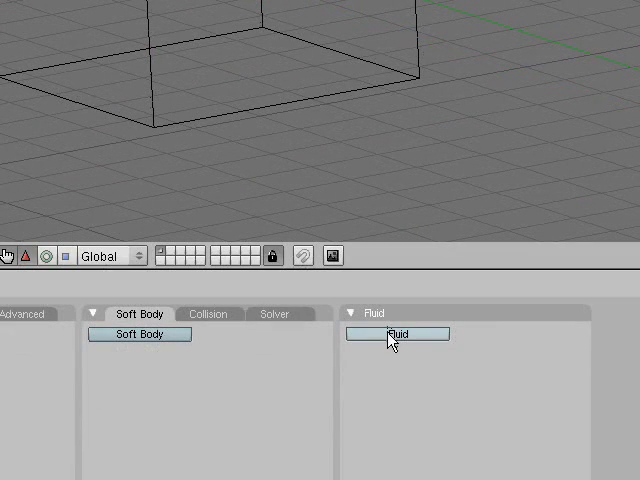
click(400, 332)
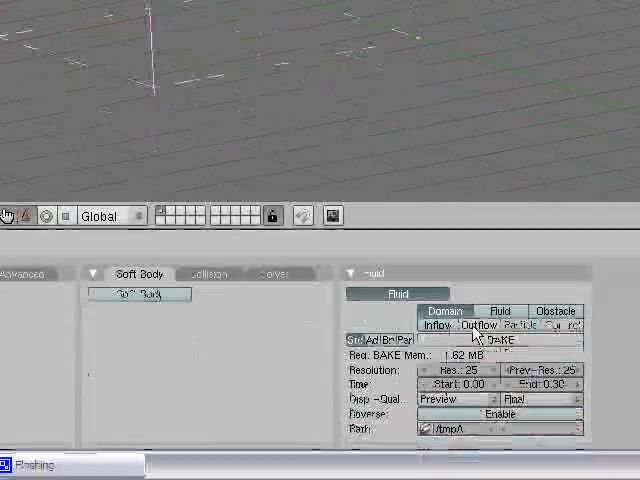
Step: Make the cube the fluid simulation Domain with its Std settings shown
click(508, 340)
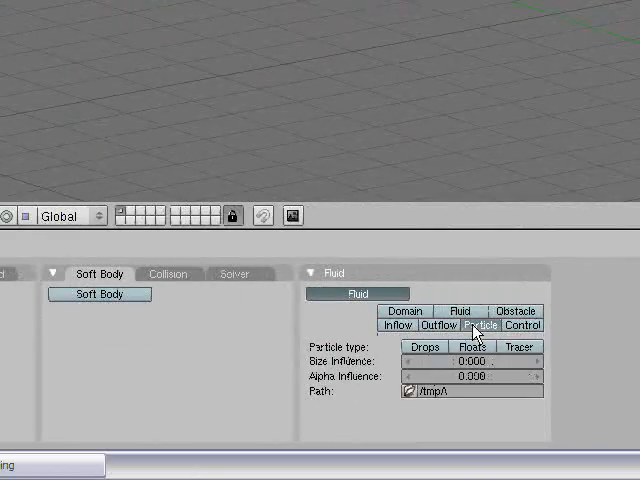
Step: Set the object as Domain, adjust Bnd surface smoothing, and choose the Water viscosity preset
click(404, 310)
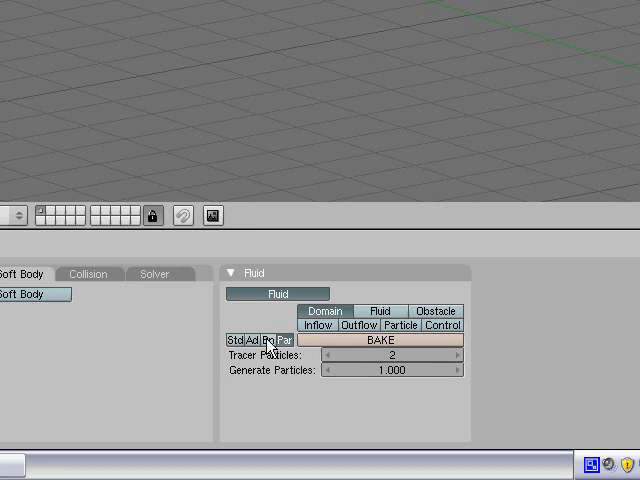
click(264, 340)
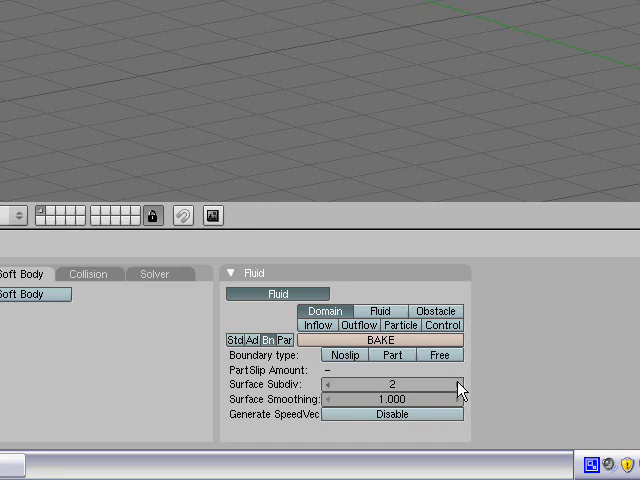
drag(340, 400, 456, 400)
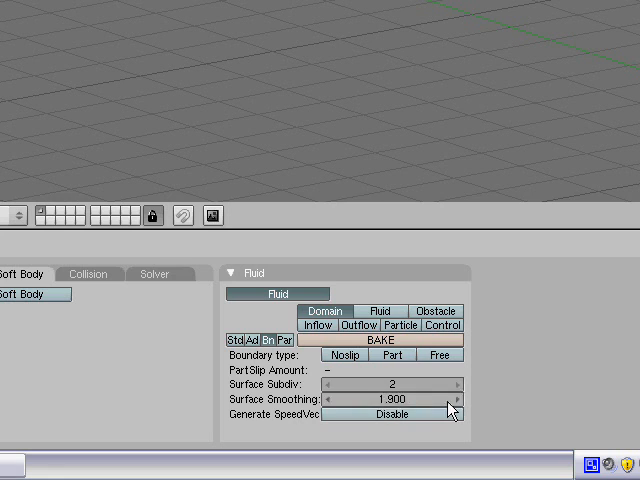
click(250, 340)
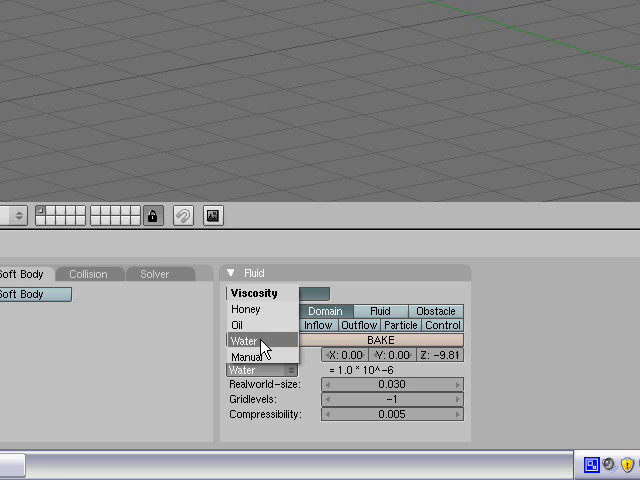
click(248, 340)
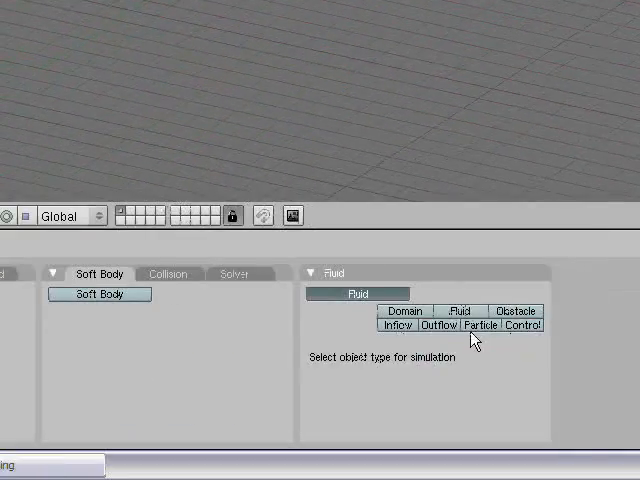
Step: Assign the new fluid-enabled object its simulation role
click(516, 312)
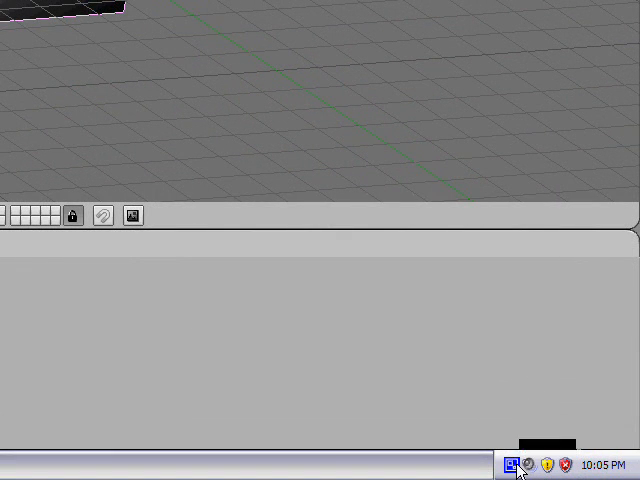
click(512, 466)
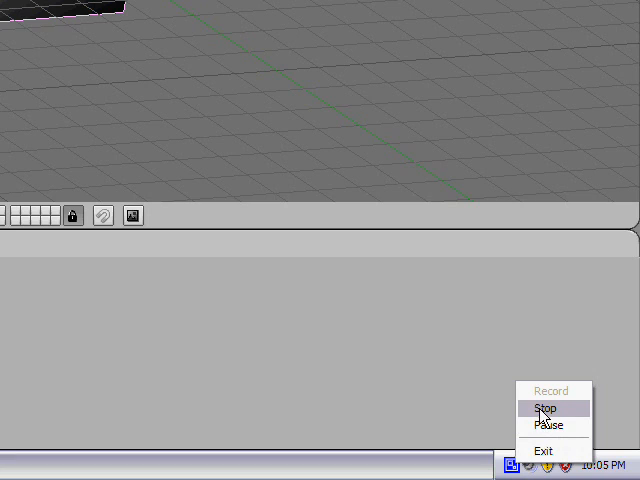